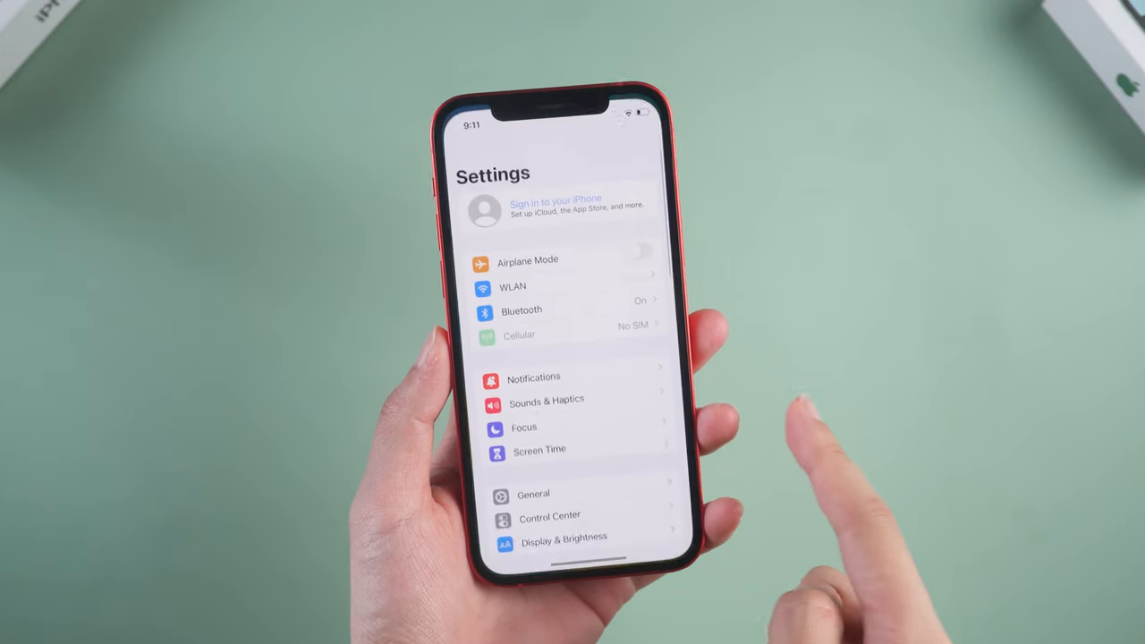
# - Go to the General page inside the iPhone 12 Settings
pyautogui.click(534, 493)
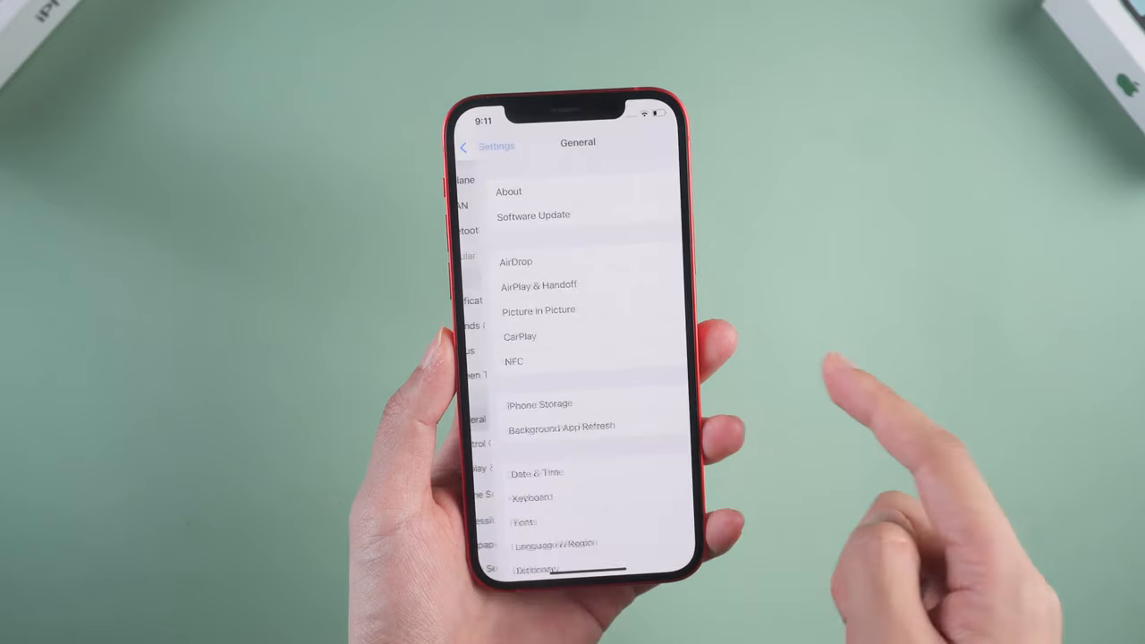
pyautogui.click(508, 191)
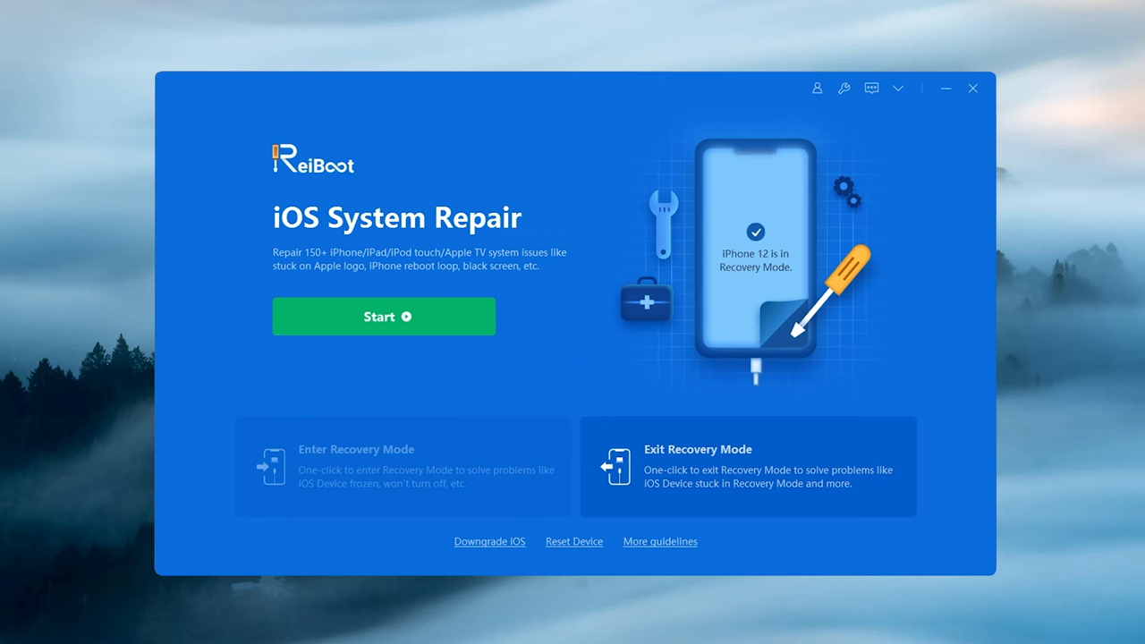
pyautogui.moveTo(812, 379)
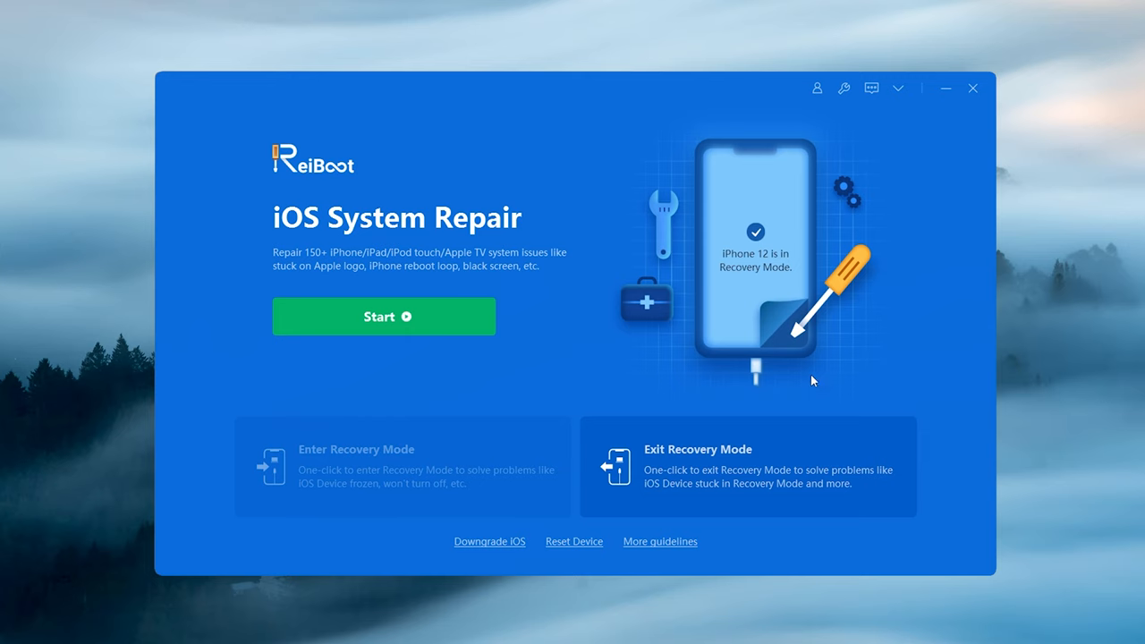
# - Use Exit Recovery Mode so the iPhone 12 leaves recovery mode
pyautogui.click(748, 465)
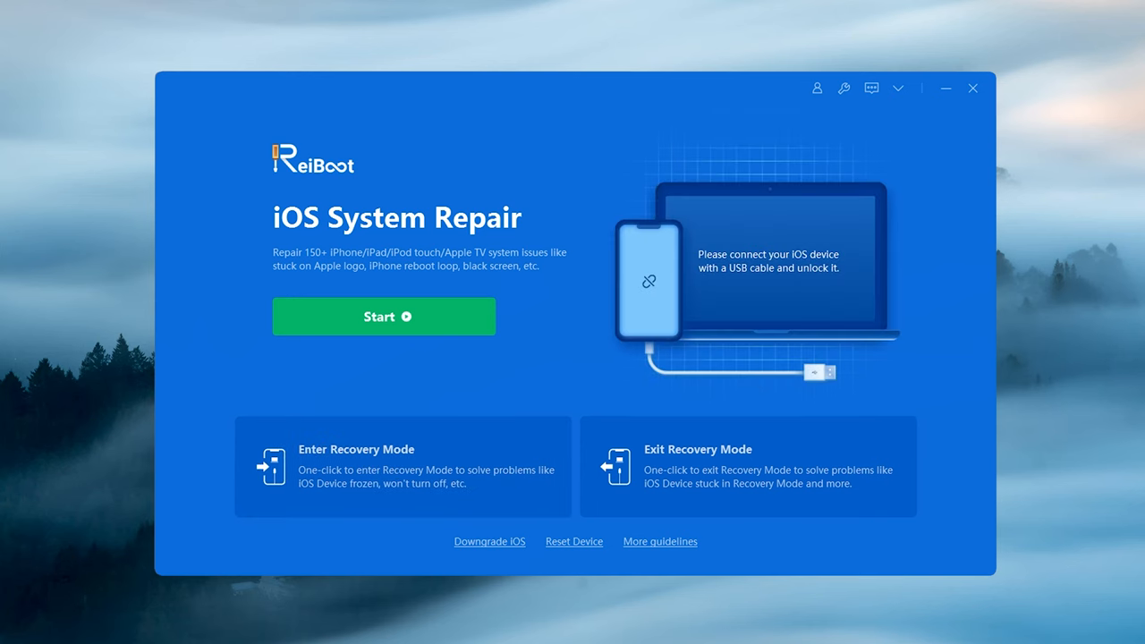
# - Run Standard Repair with the iOS 16.0 firmware downloaded, keeping the iPhone's data
pyautogui.click(383, 315)
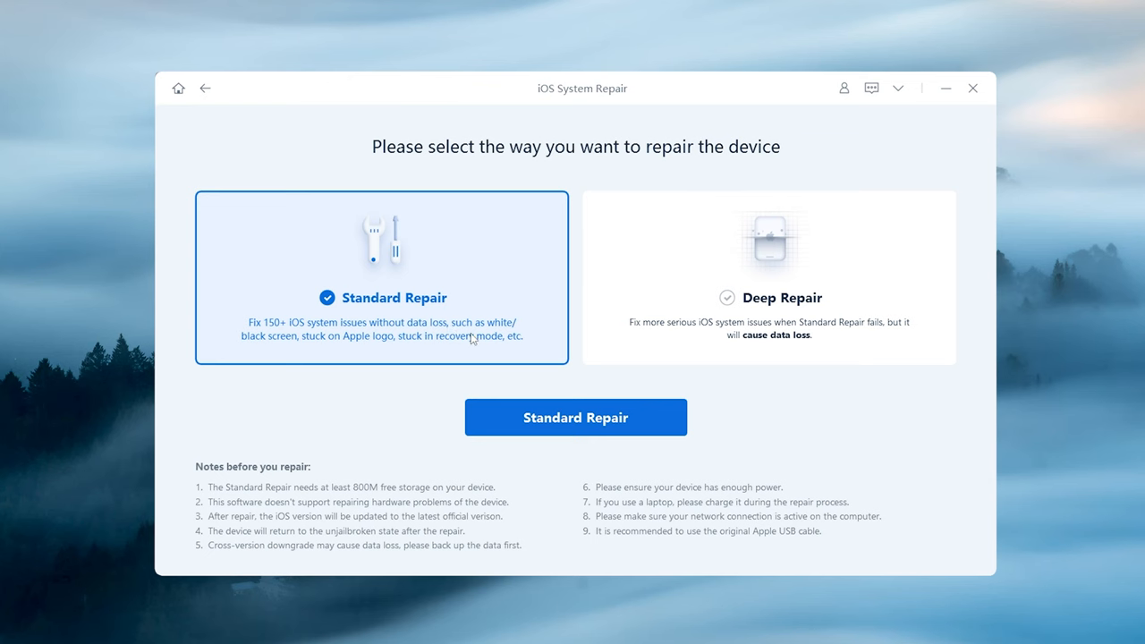
pyautogui.click(576, 417)
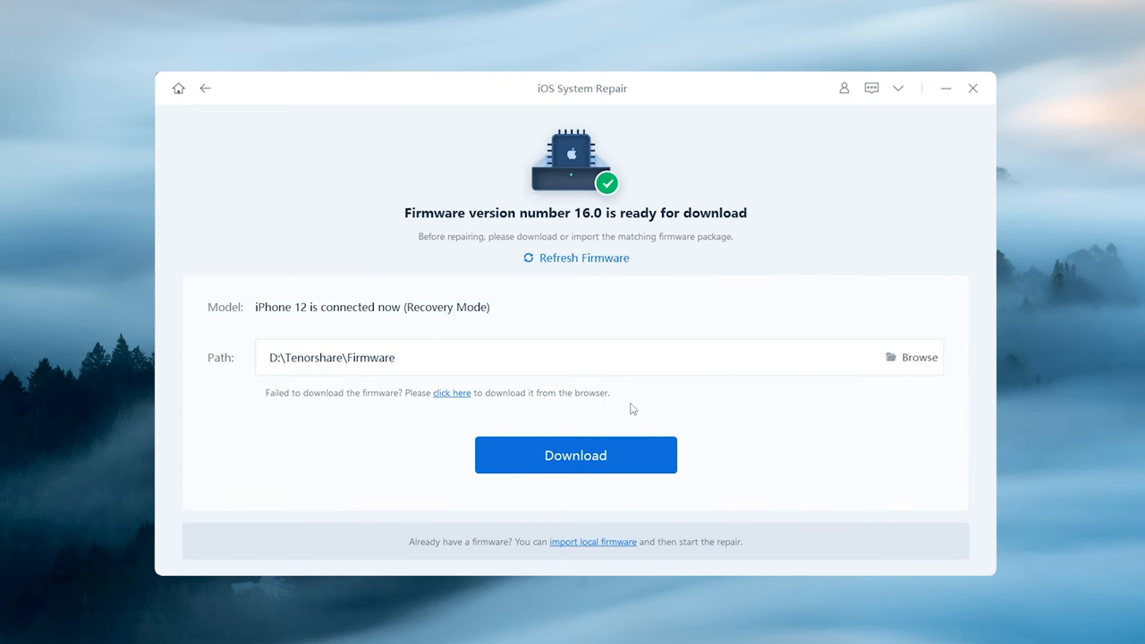
pyautogui.click(576, 455)
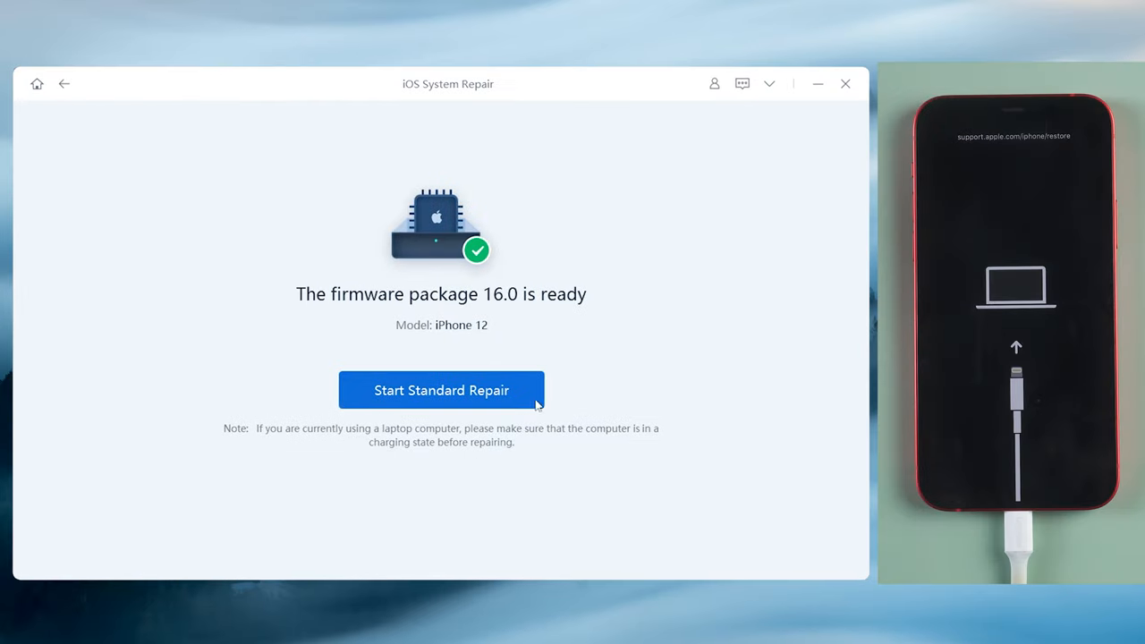
pyautogui.click(440, 390)
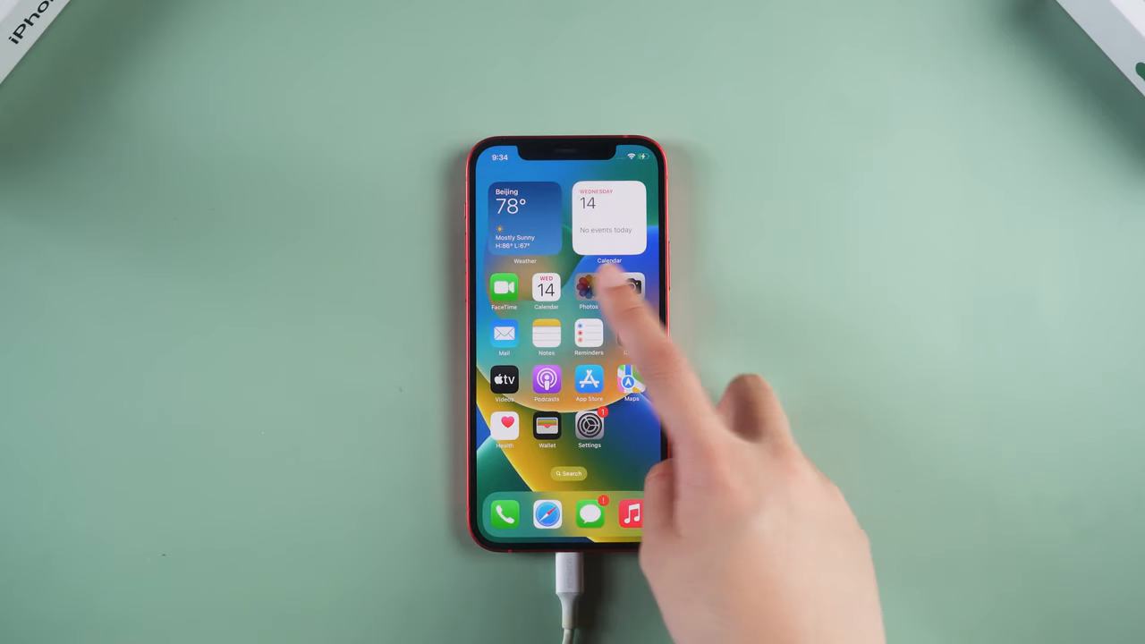
pyautogui.click(588, 286)
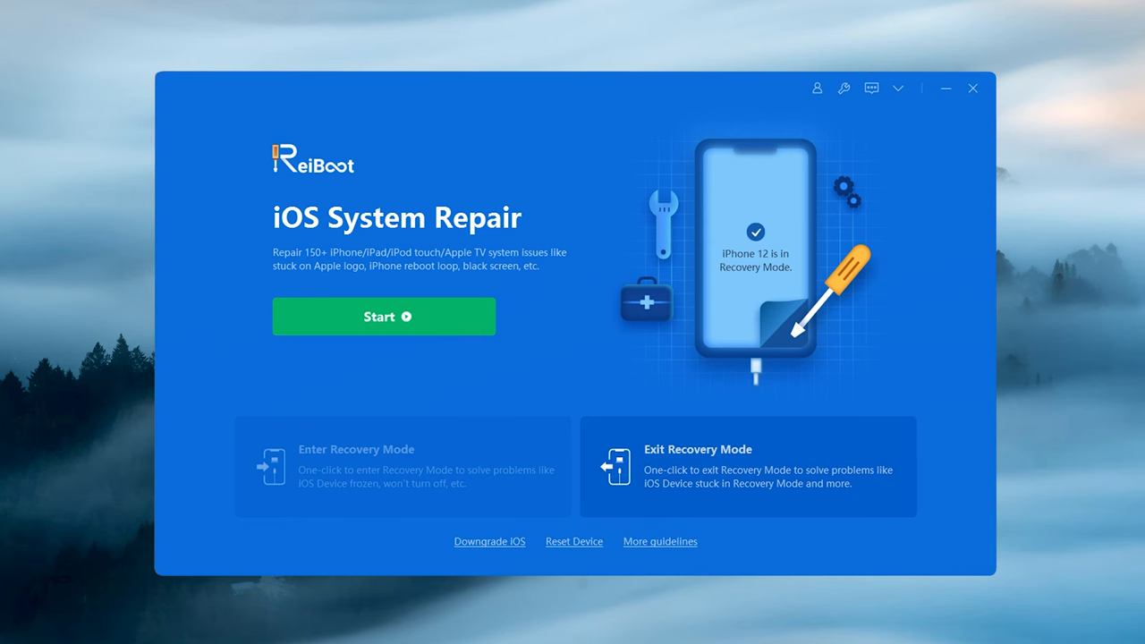
# - Run Deep Repair with the iOS 16.0 firmware downloaded, accepting that data is erased
pyautogui.click(383, 315)
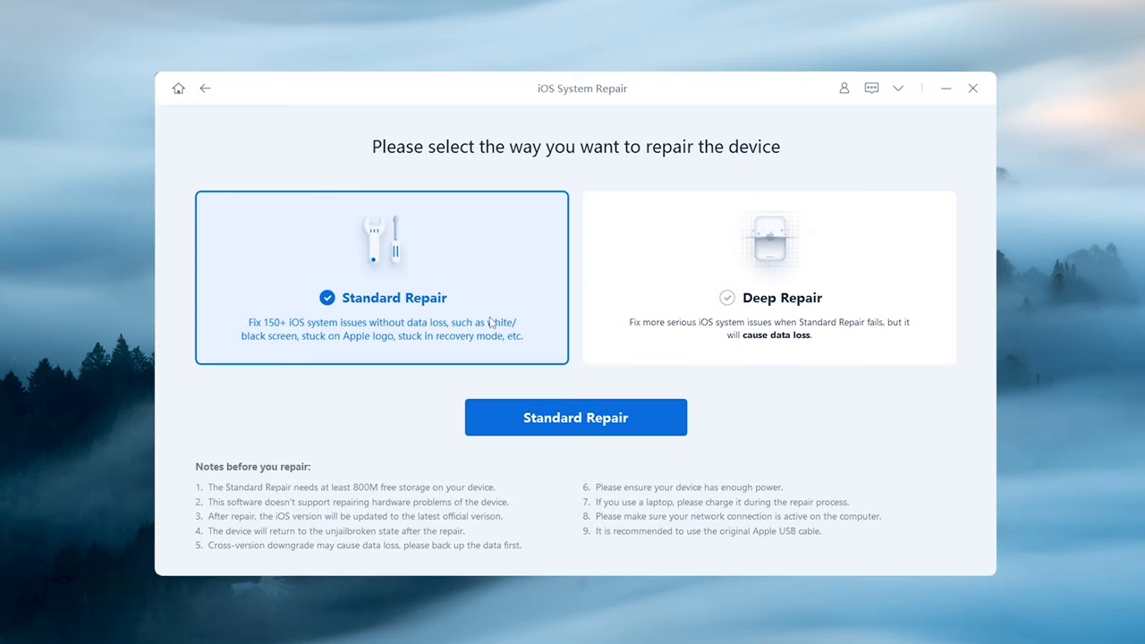
pyautogui.click(767, 297)
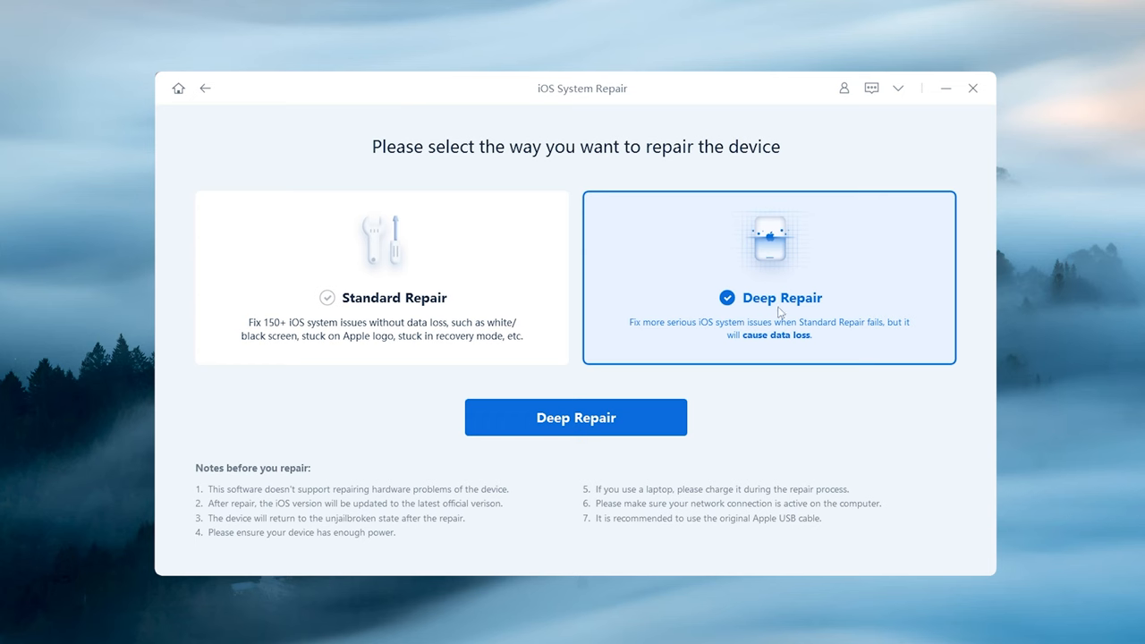
pyautogui.click(576, 416)
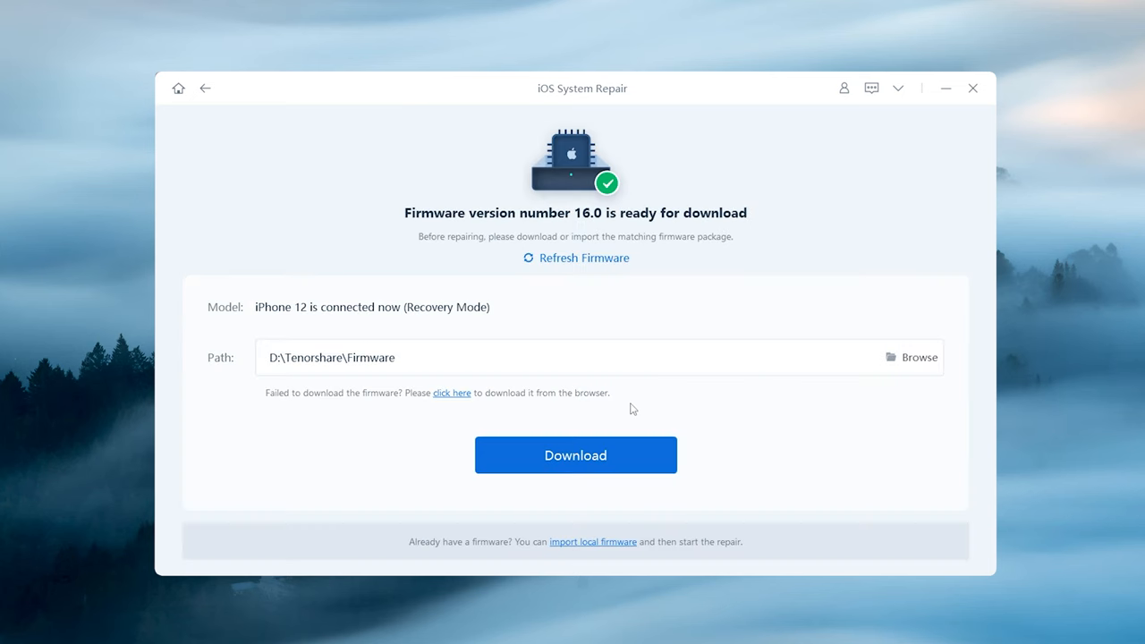
pyautogui.click(576, 455)
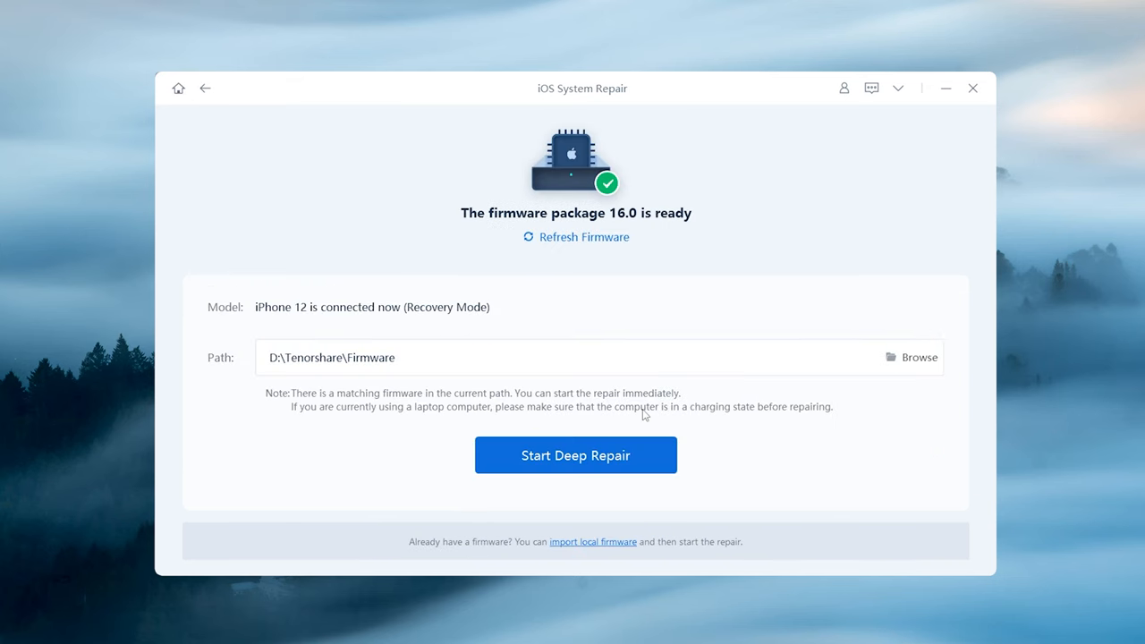
pyautogui.moveTo(627, 451)
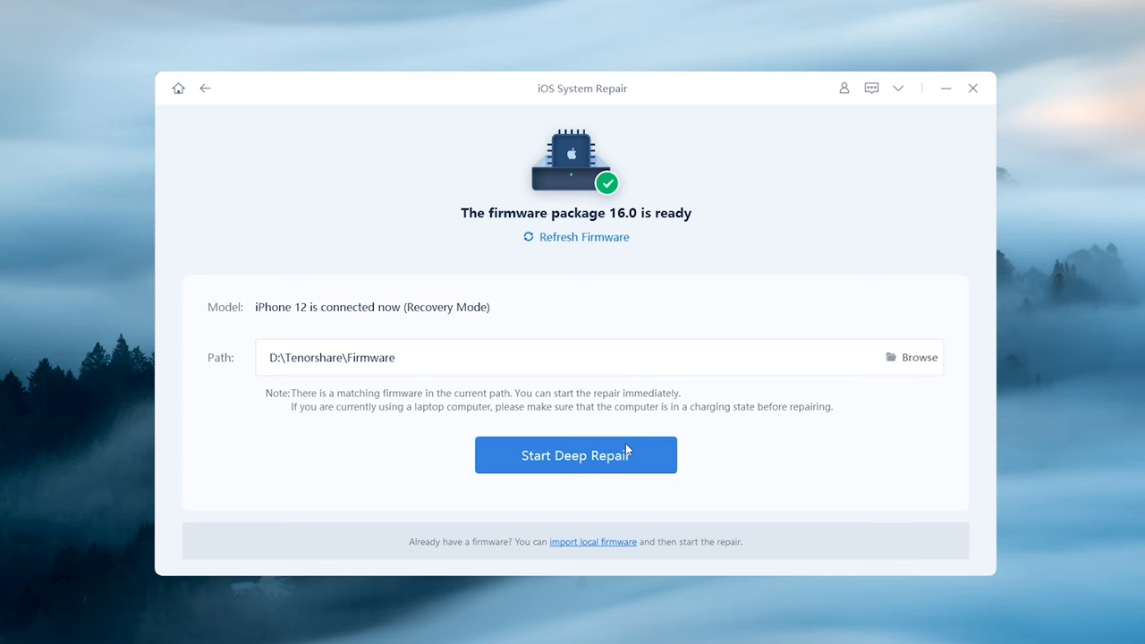
pyautogui.click(576, 454)
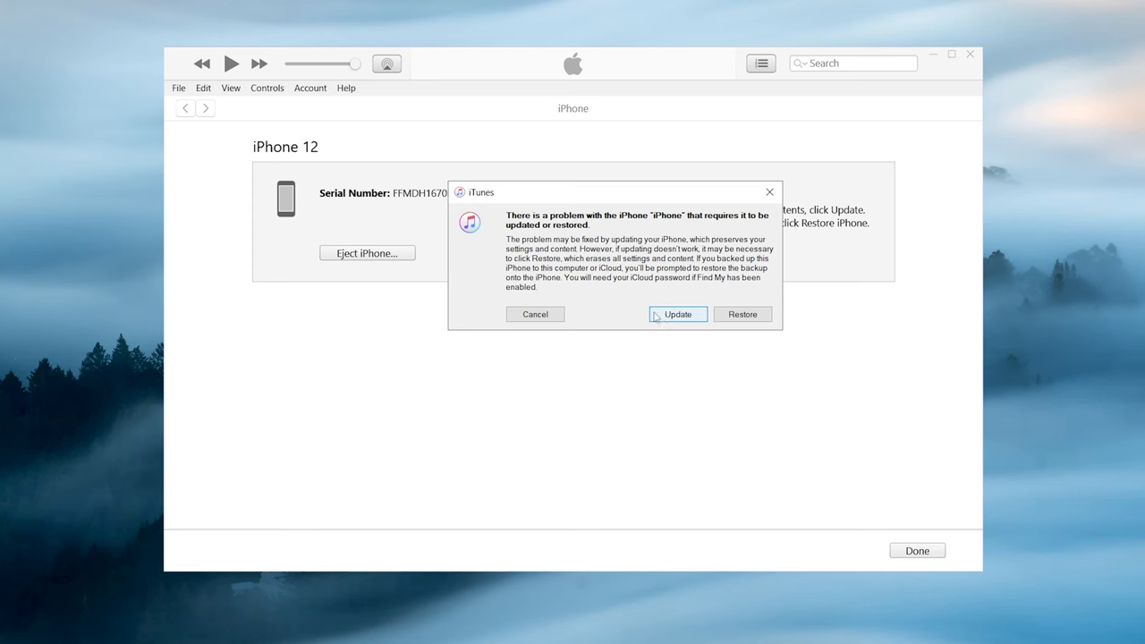
# - Choose Update or Restore in iTunes' problem dialog for the iPhone 12
pyautogui.click(676, 315)
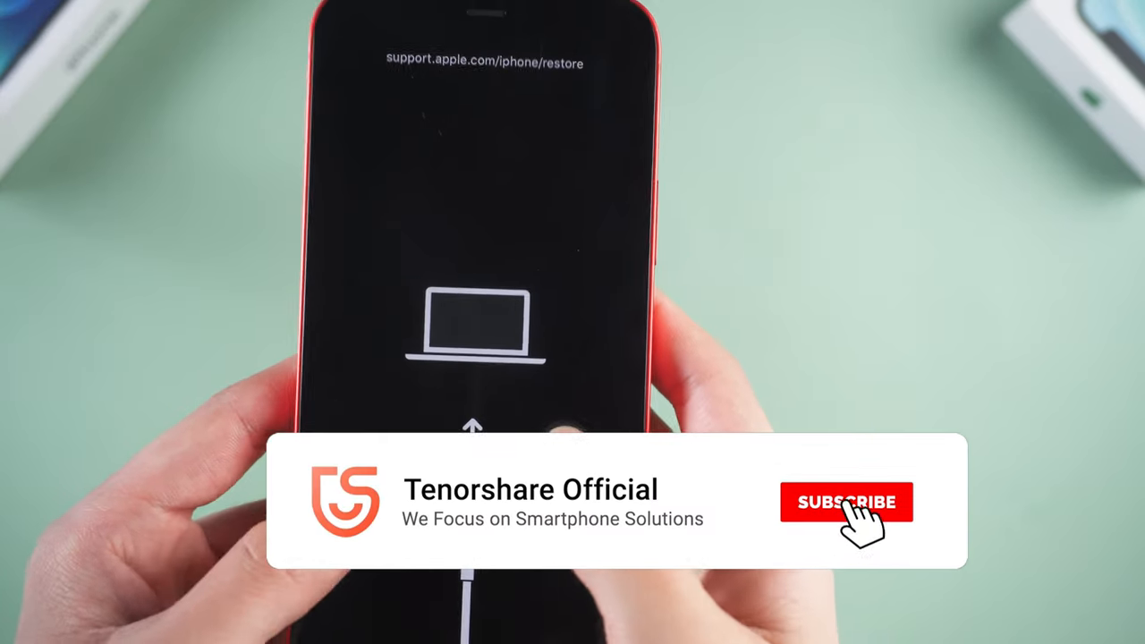
pyautogui.click(846, 501)
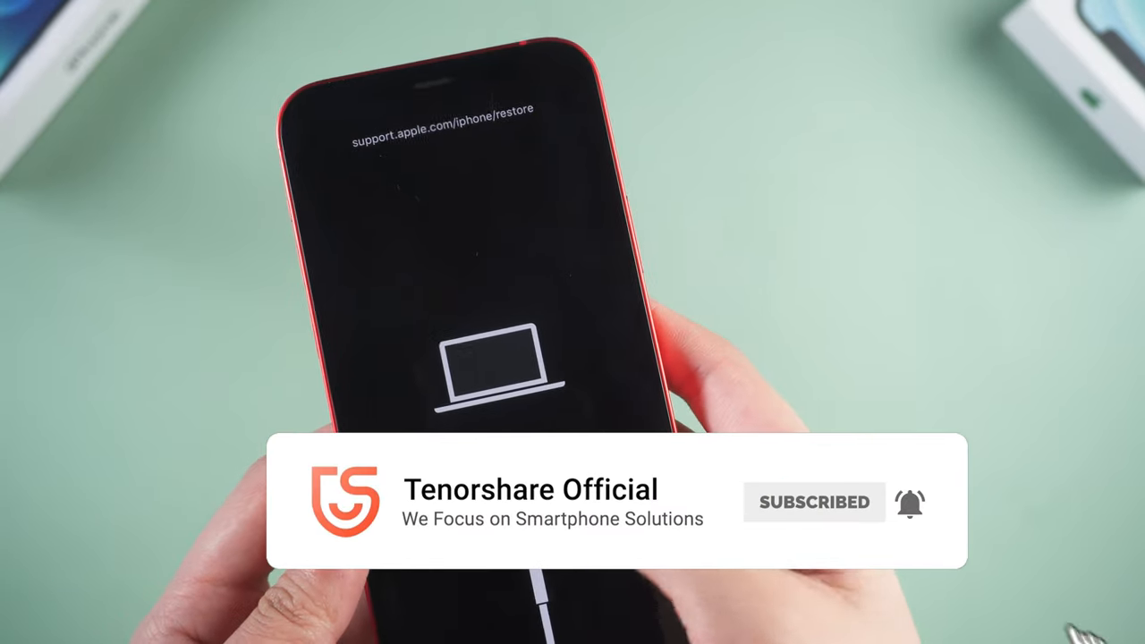